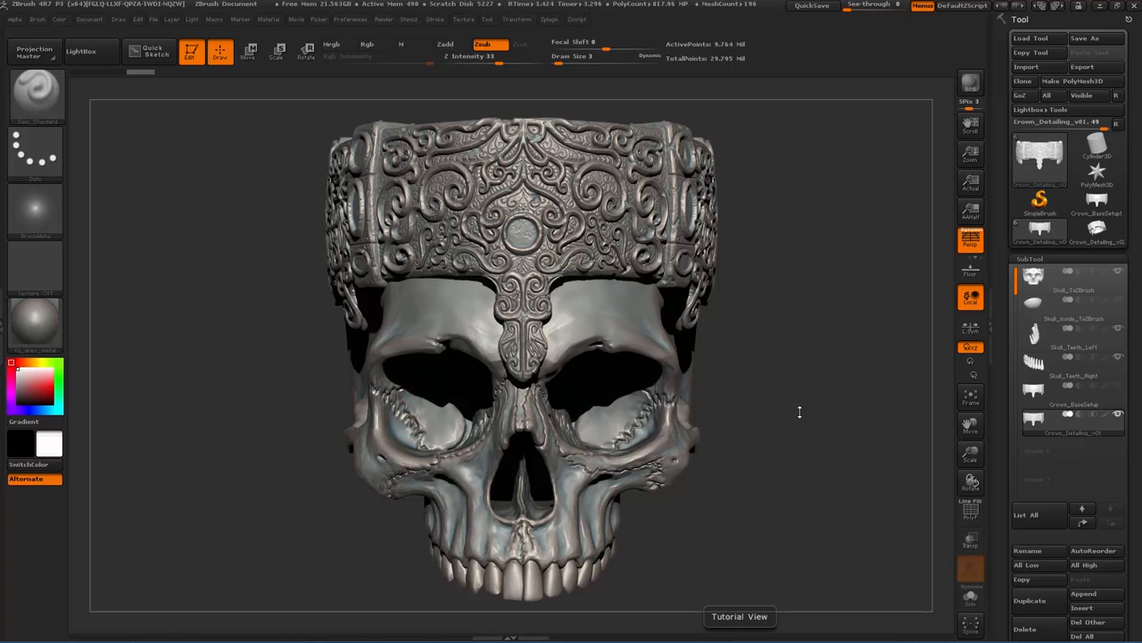
{"action": "mouse_move", "coordinate": [638, 268]}
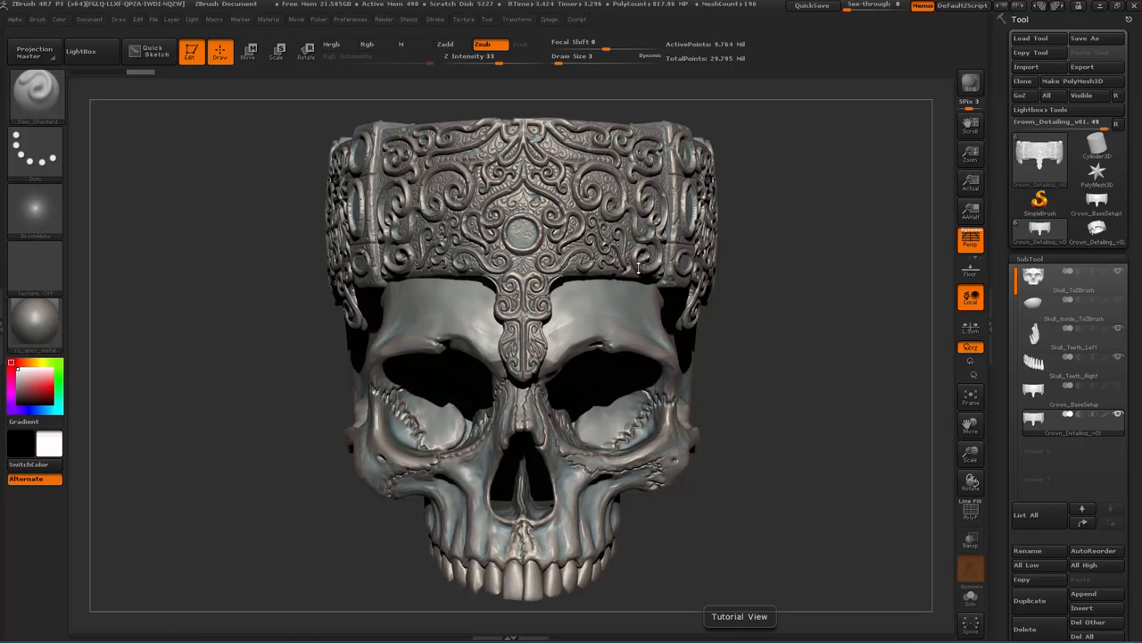
{"action": "mouse_move", "coordinate": [783, 361]}
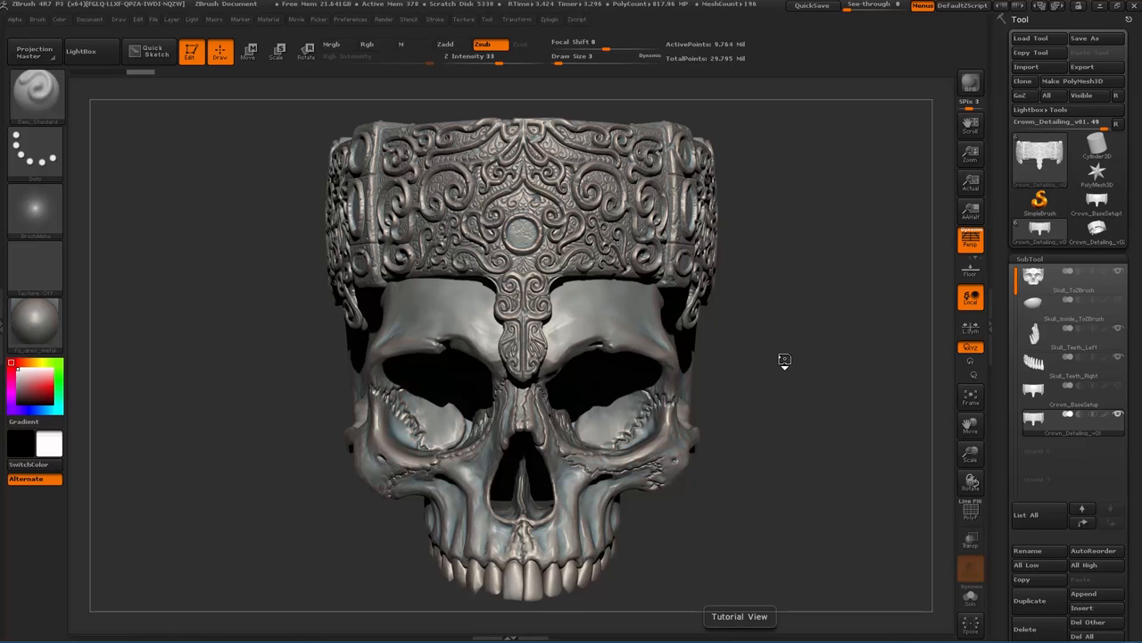
Step: Hide the finished detailed crown, then mask an S-shaped scroll on the plain crown's front
{"action": "left_click_drag", "start_coordinate": [783, 360], "coordinate": [801, 360]}
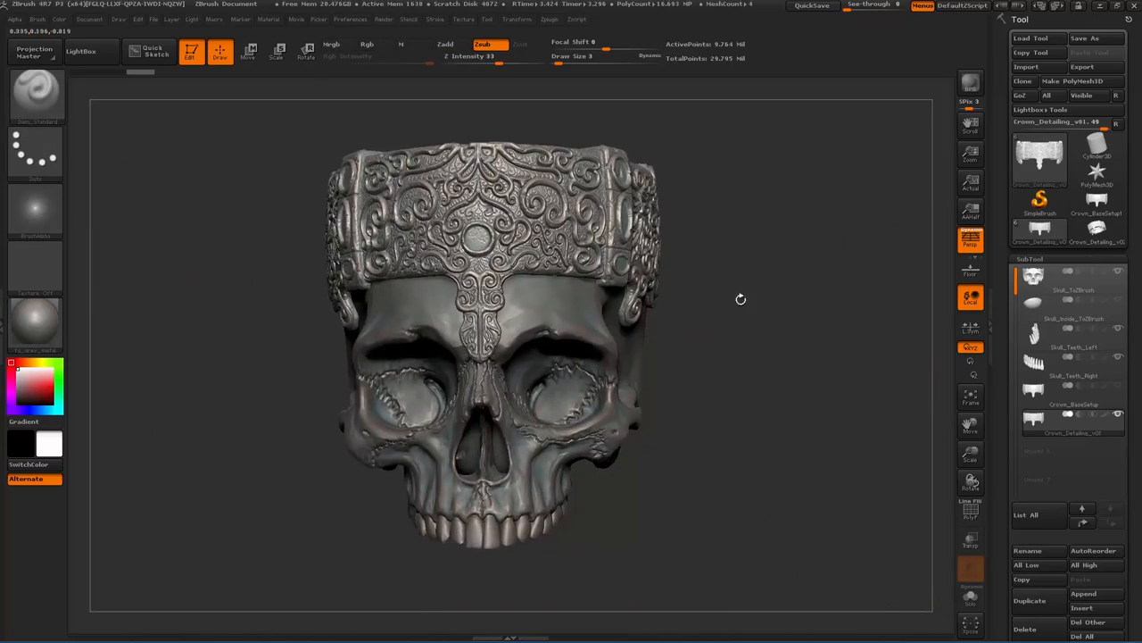
{"action": "left_click_drag", "start_coordinate": [741, 299], "coordinate": [656, 480]}
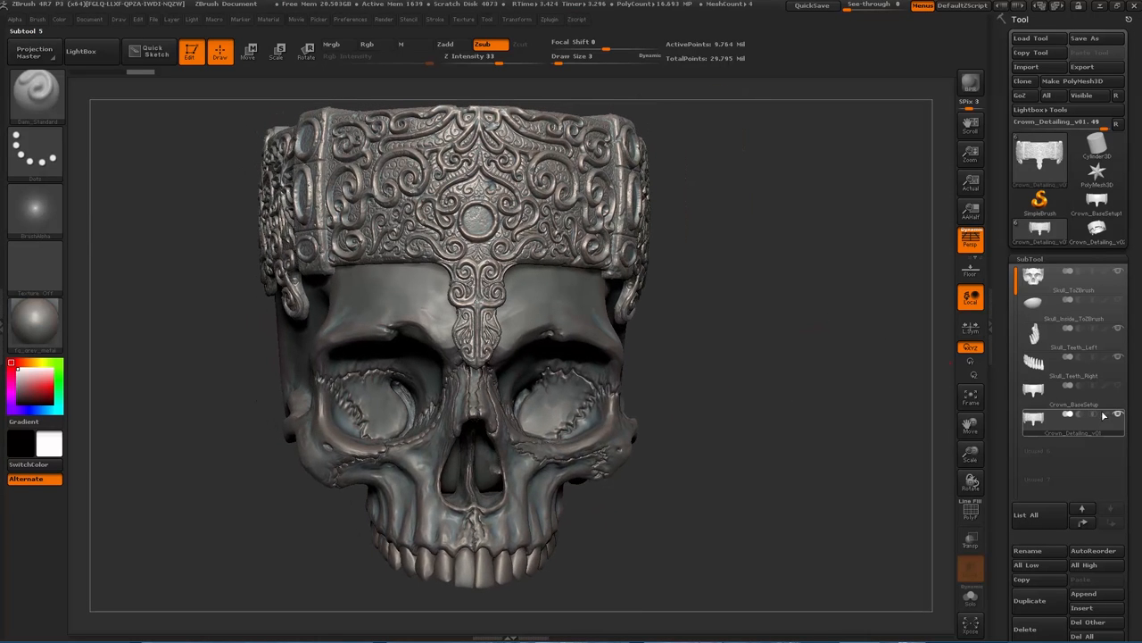
{"action": "left_click", "coordinate": [1071, 403]}
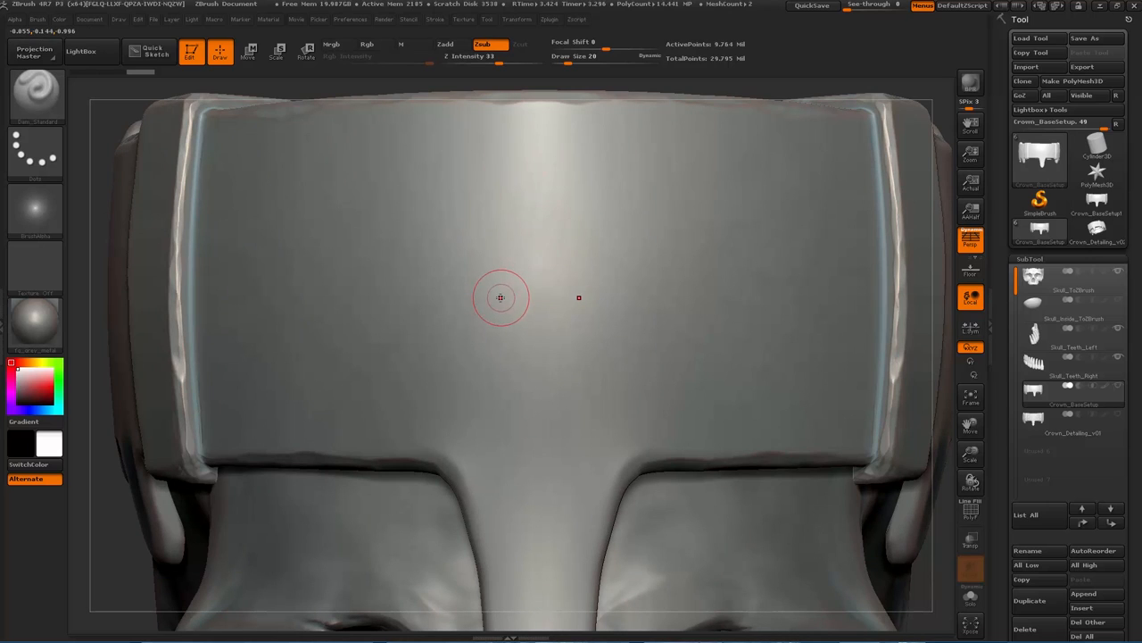
{"action": "mouse_move", "coordinate": [506, 298]}
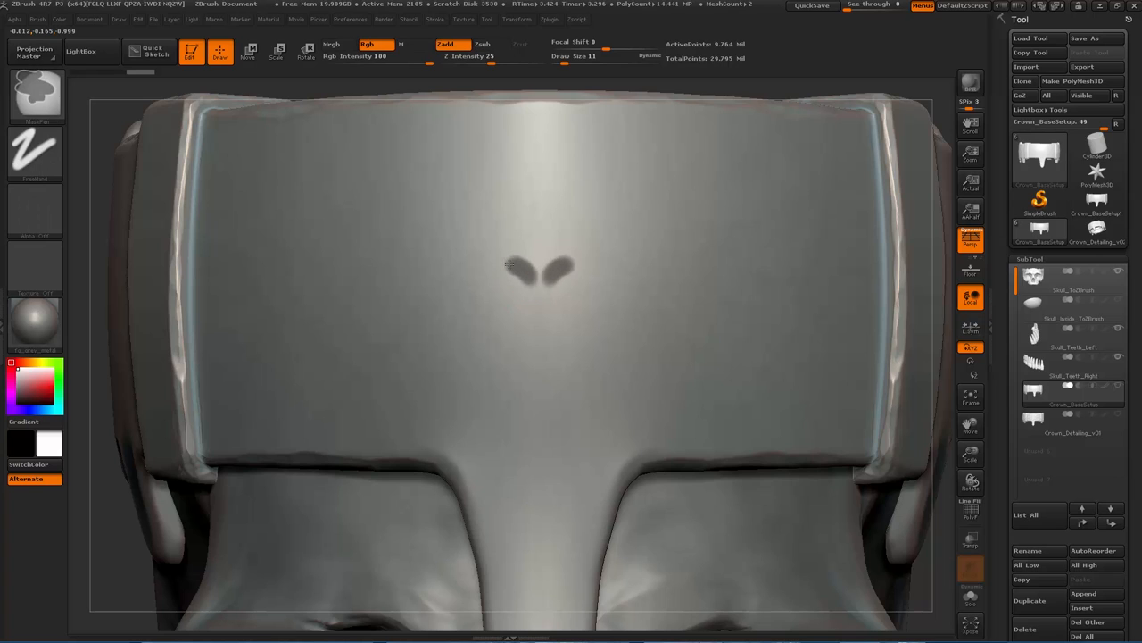
{"action": "left_click_drag", "start_coordinate": [509, 268], "coordinate": [554, 348]}
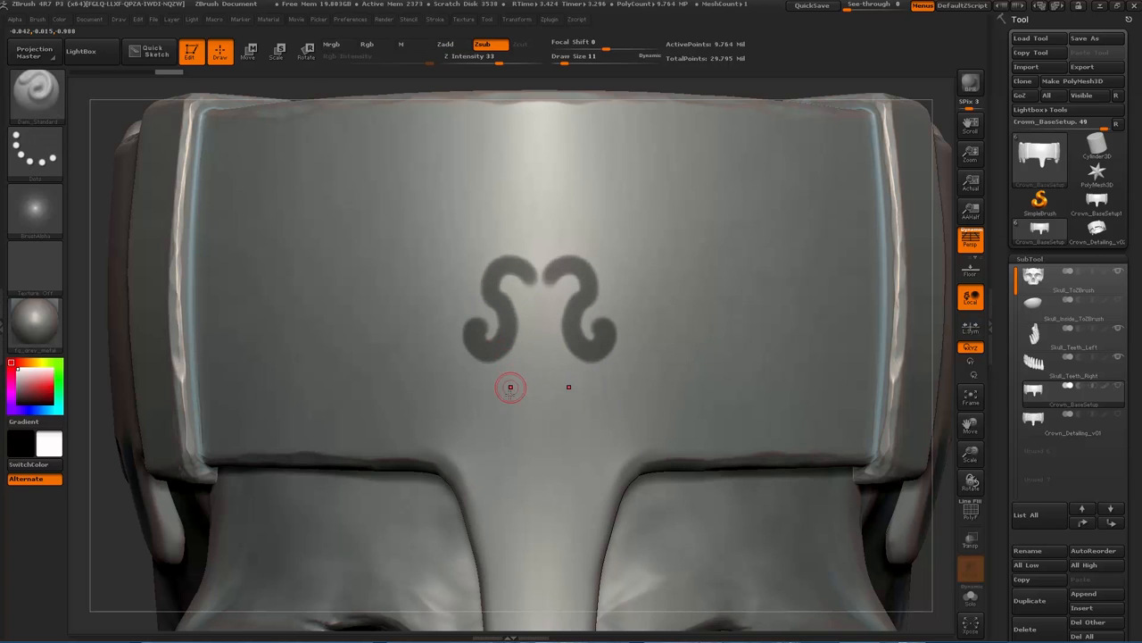
{"action": "left_click", "coordinate": [511, 386]}
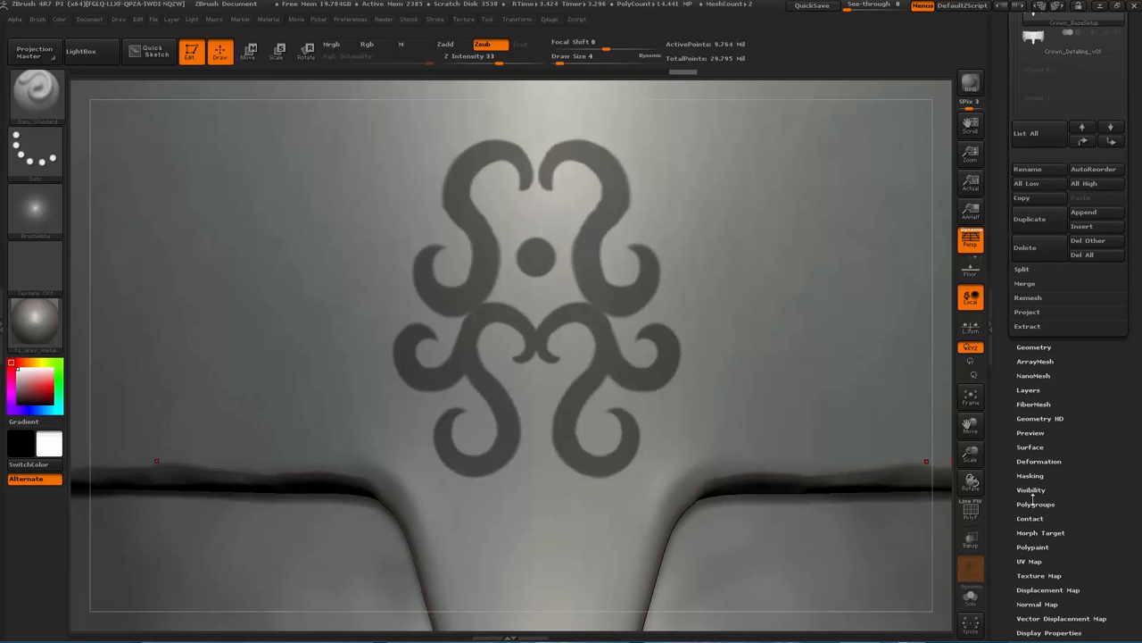
Step: Invert the mask, leaving the scroll ornament as the only unmasked area
{"action": "left_click", "coordinate": [1030, 476]}
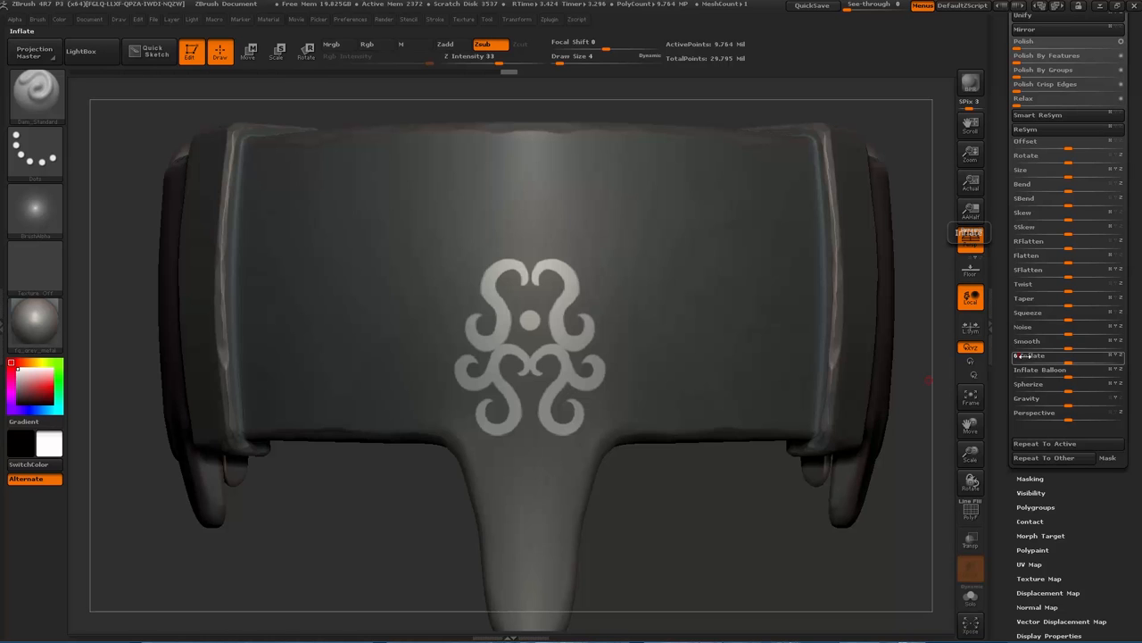
Step: Inflate the unmasked scroll ornament outward with the Deformation slider
{"action": "left_click_drag", "start_coordinate": [497, 419], "coordinate": [562, 422]}
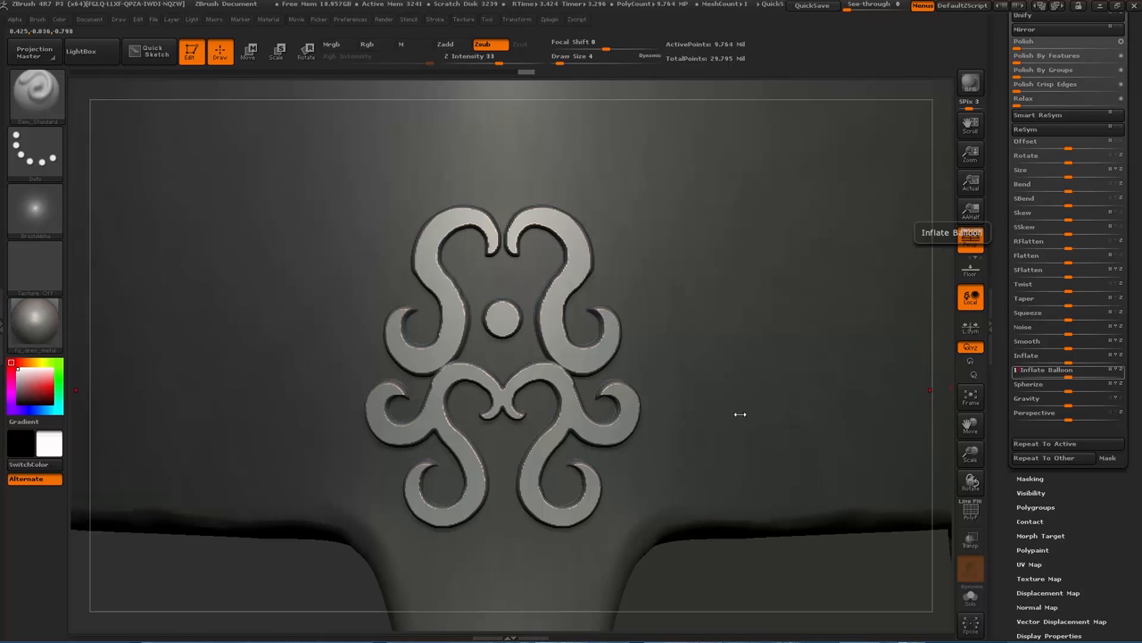
{"action": "mouse_move", "coordinate": [714, 417]}
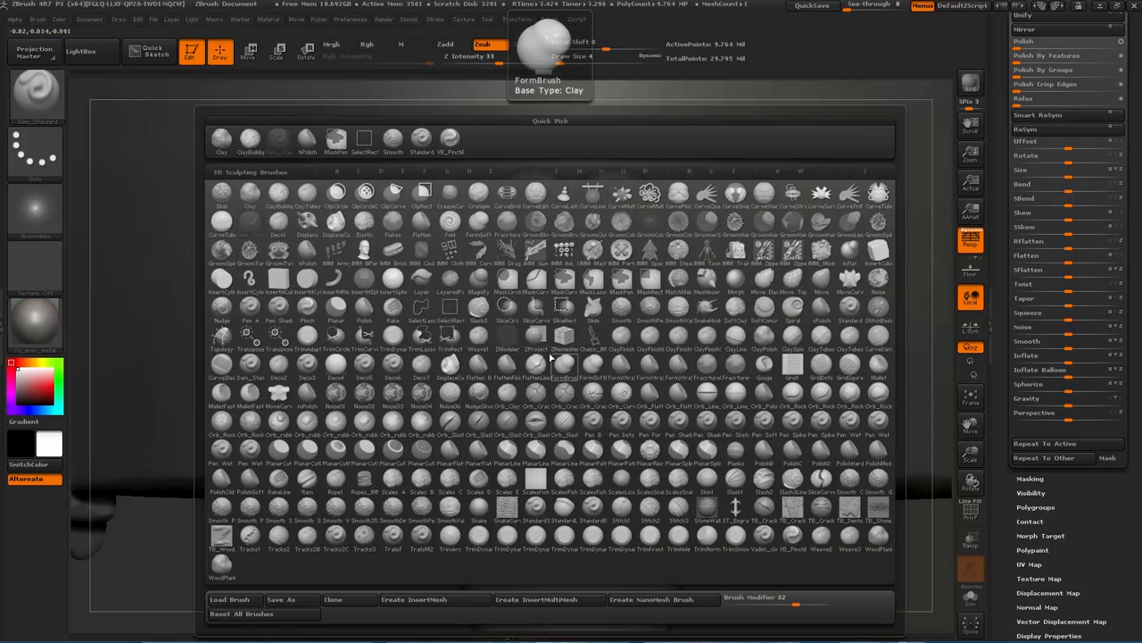
Step: Select the Dam Standard brush and carve ridge lines along two upper scrolls
{"action": "left_click", "coordinate": [381, 170]}
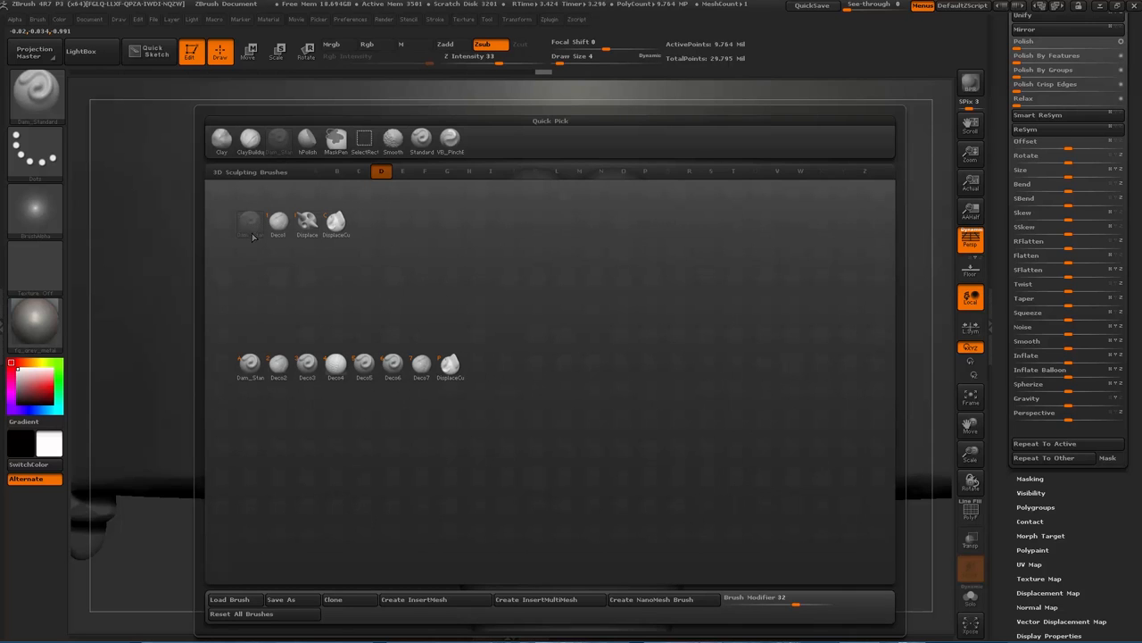
{"action": "left_click", "coordinate": [250, 222]}
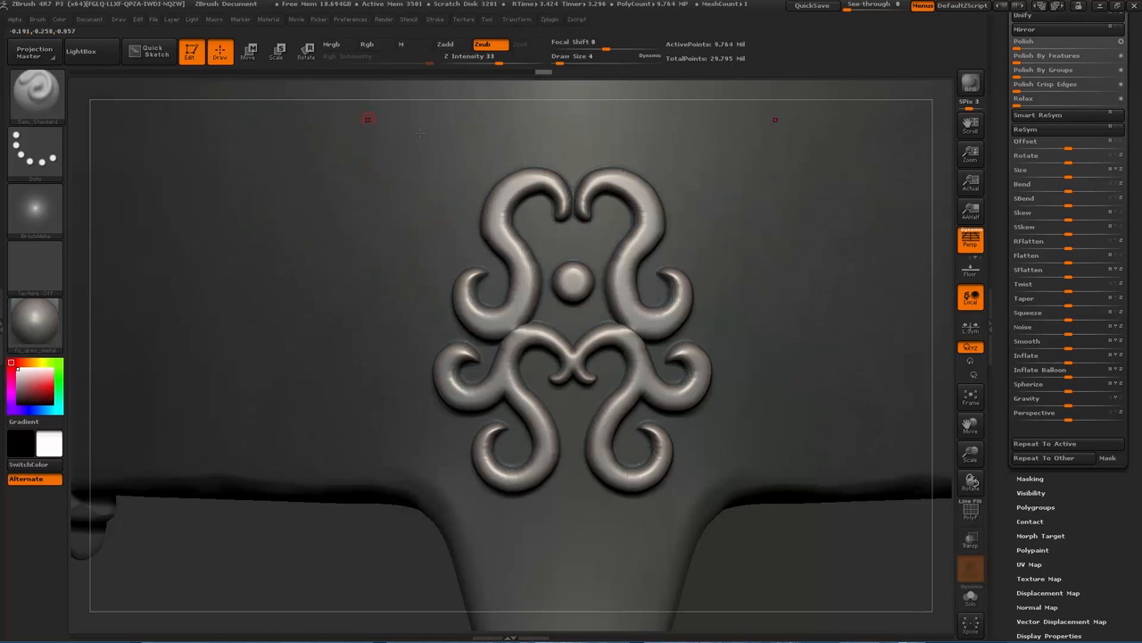
{"action": "mouse_move", "coordinate": [453, 44]}
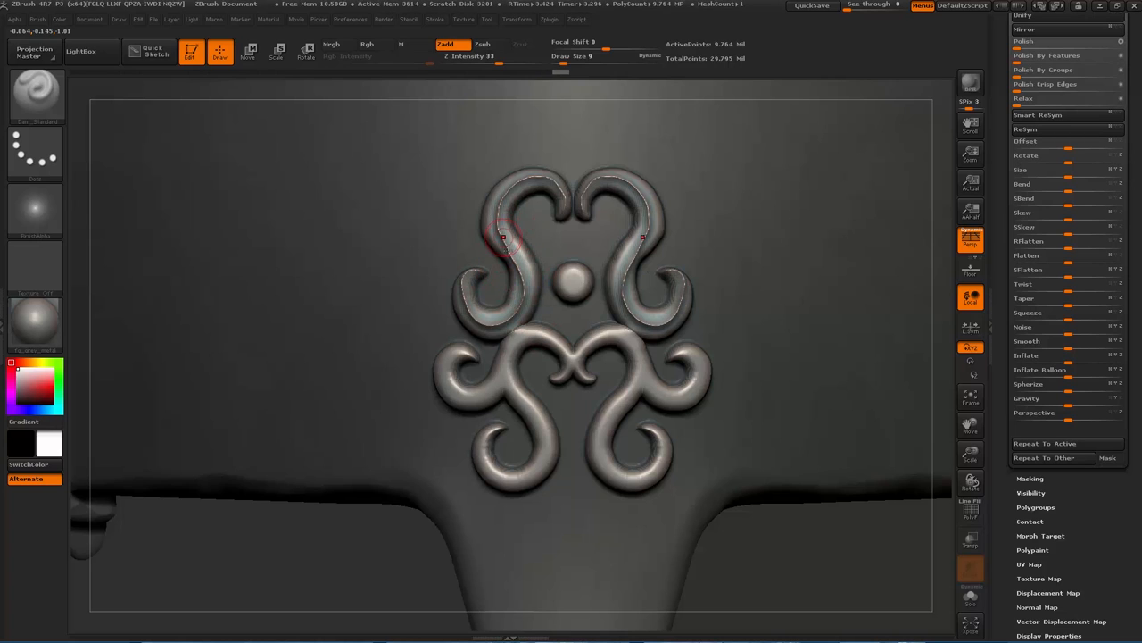
{"action": "left_click", "coordinate": [502, 237]}
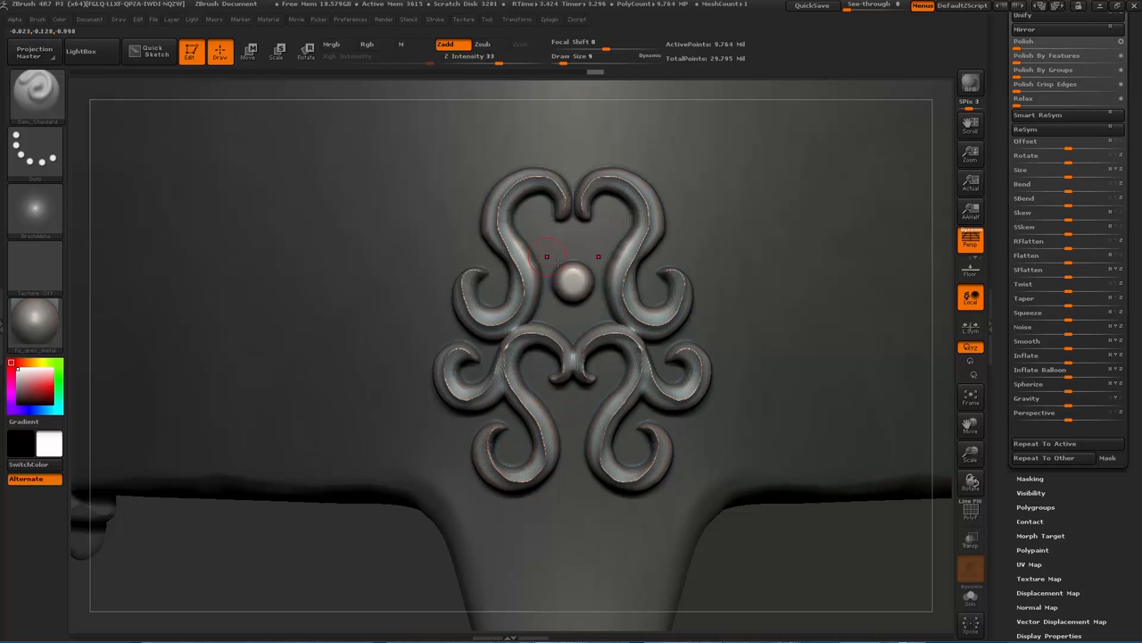
{"action": "left_click", "coordinate": [571, 281]}
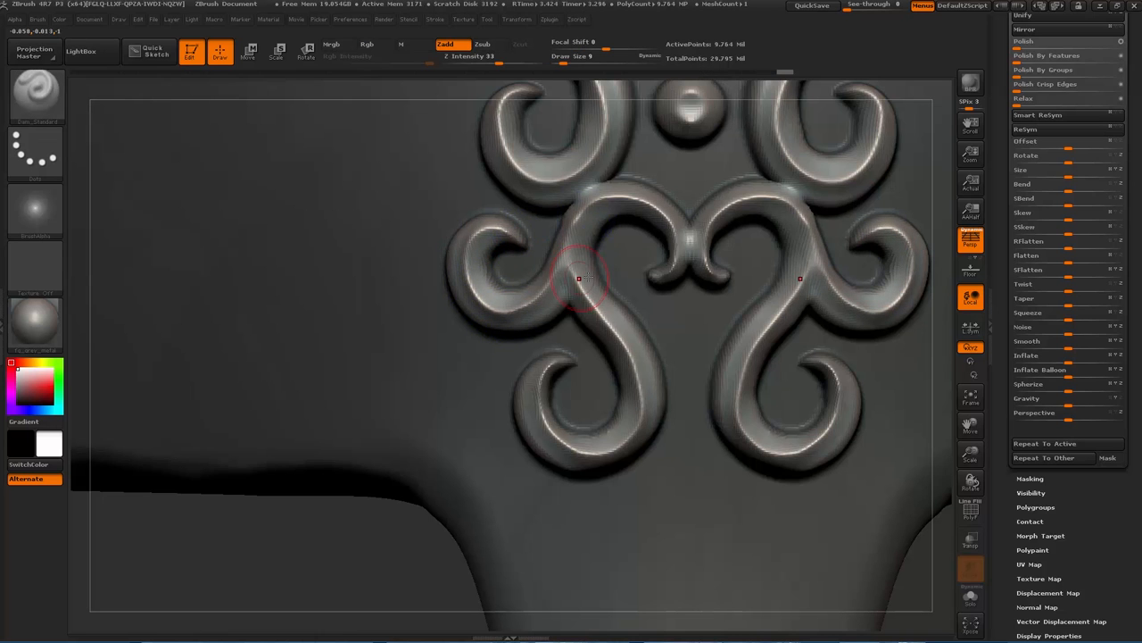
Step: Carve a Dam Standard ridge line along a lower scroll
{"action": "left_click_drag", "start_coordinate": [578, 278], "coordinate": [567, 170]}
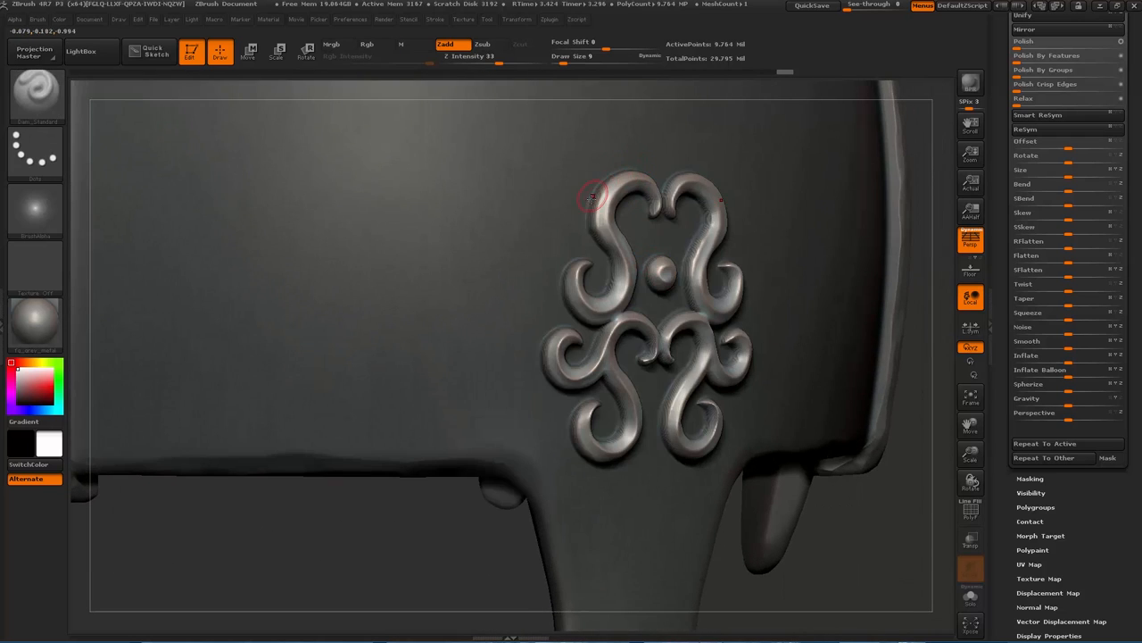
Step: Reframe the view and switch the Dam Standard brush to Zsub for cutting grooves
{"action": "left_click_drag", "start_coordinate": [594, 196], "coordinate": [360, 509]}
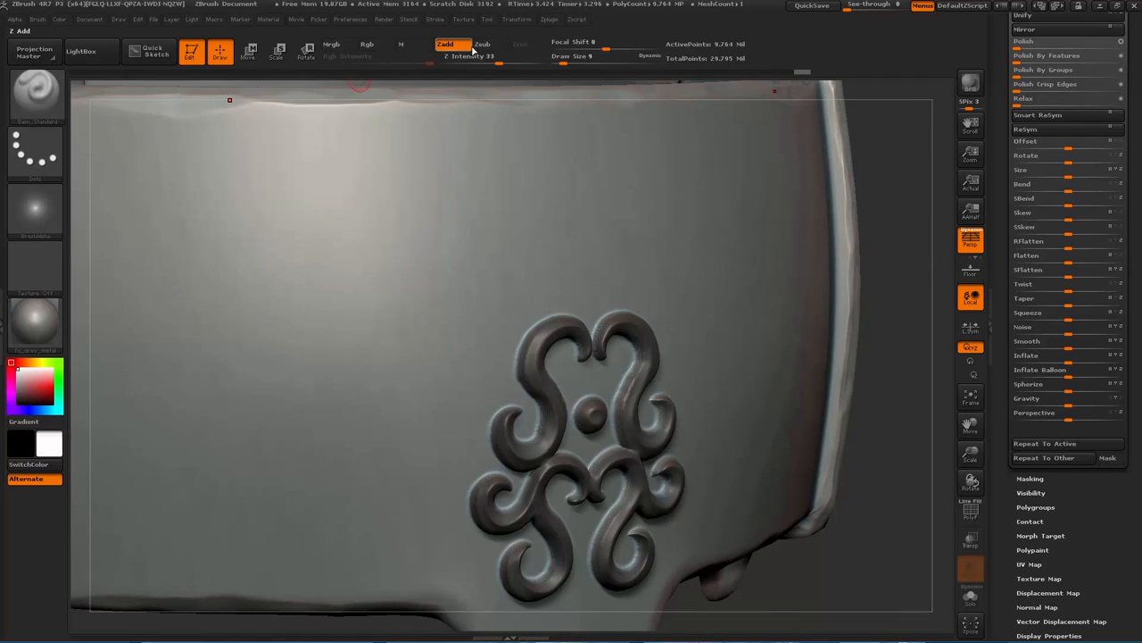
{"action": "left_click", "coordinate": [482, 43]}
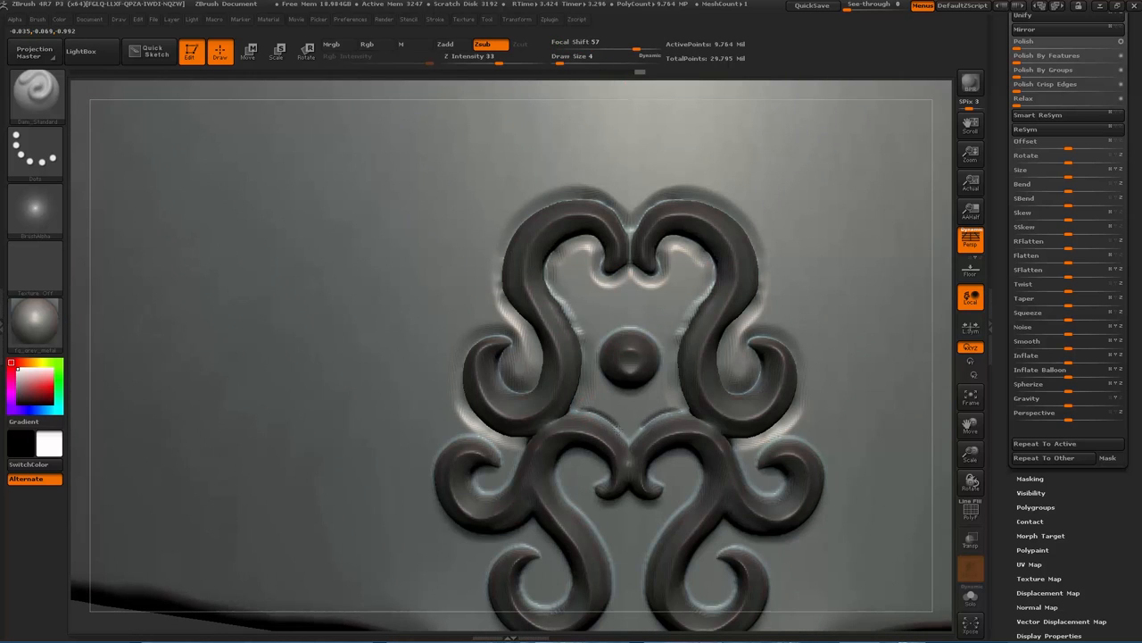
Step: Cut Zsub grooves around the ornament base and along two lower scroll edges
{"action": "left_click", "coordinate": [625, 370]}
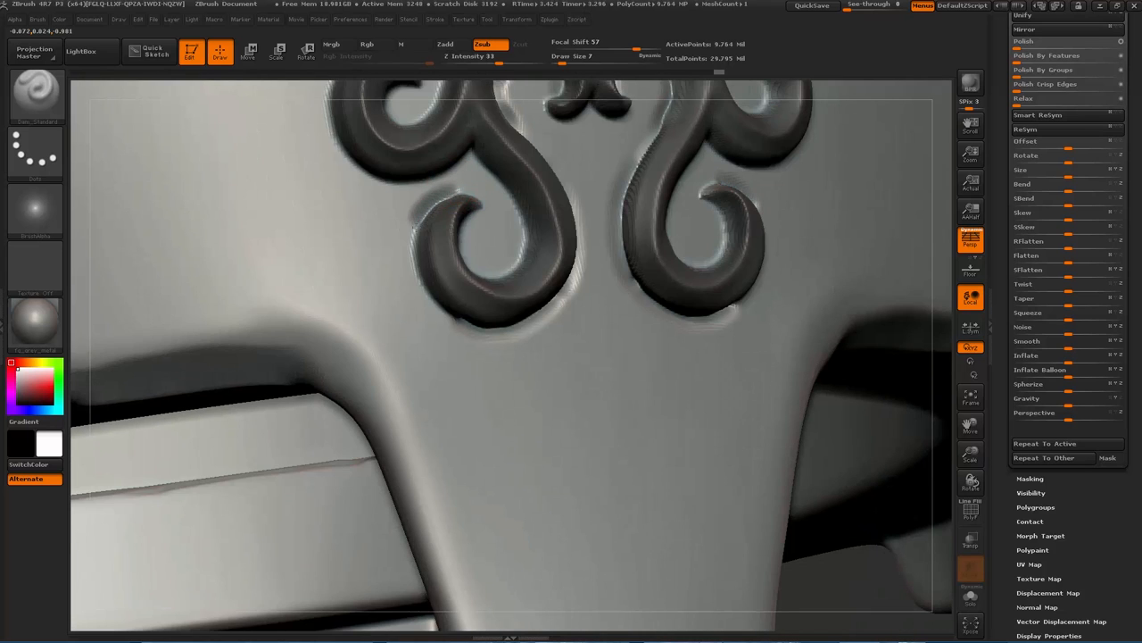
{"action": "left_click", "coordinate": [496, 243]}
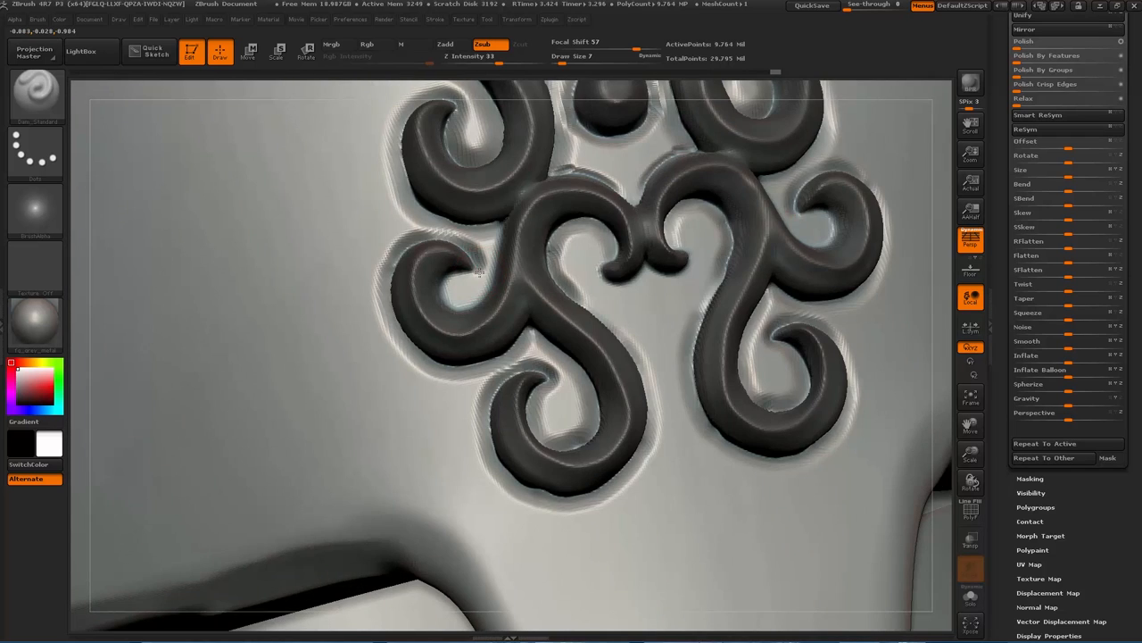
{"action": "left_click", "coordinate": [489, 282]}
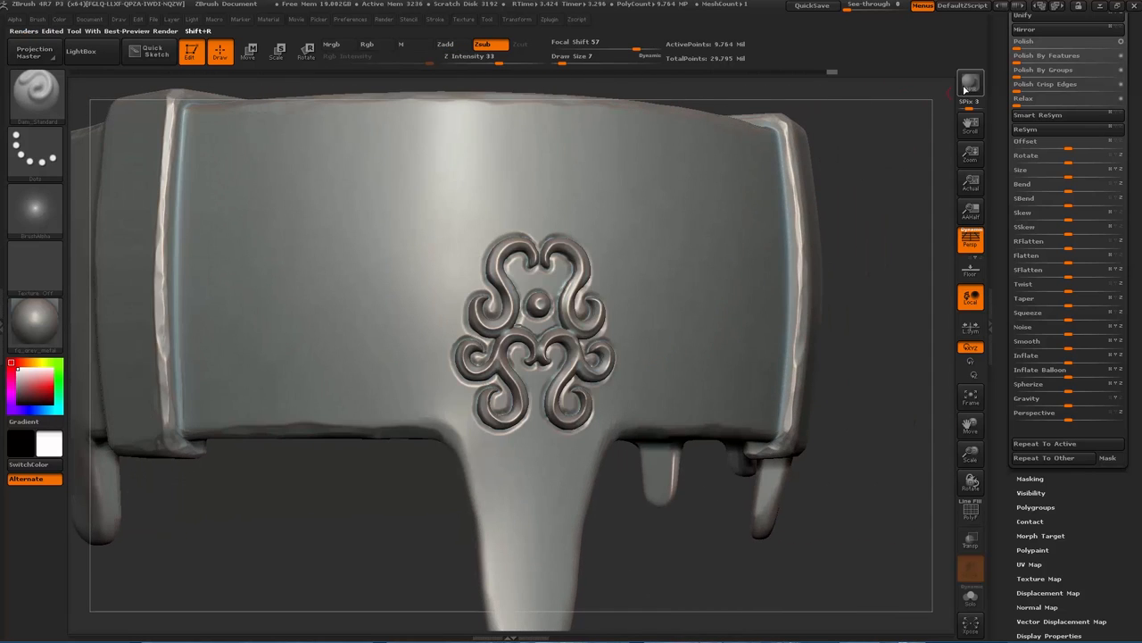
Step: Render a BPR preview of the crown front and its ornament
{"action": "left_click", "coordinate": [970, 83]}
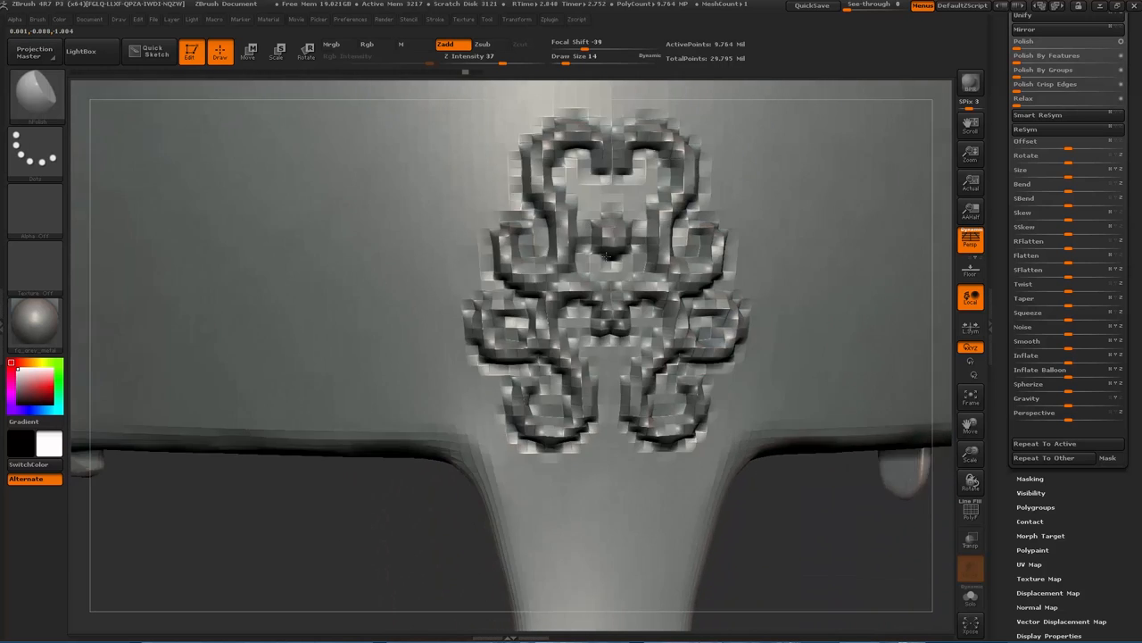
{"action": "left_click", "coordinate": [589, 241]}
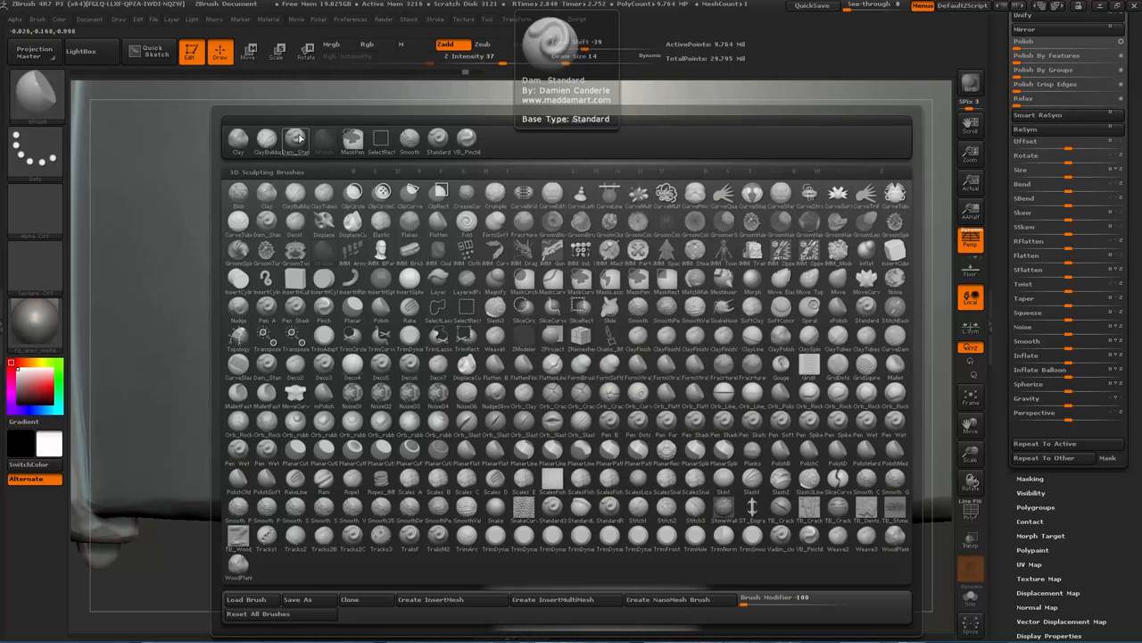
{"action": "left_click", "coordinate": [294, 138]}
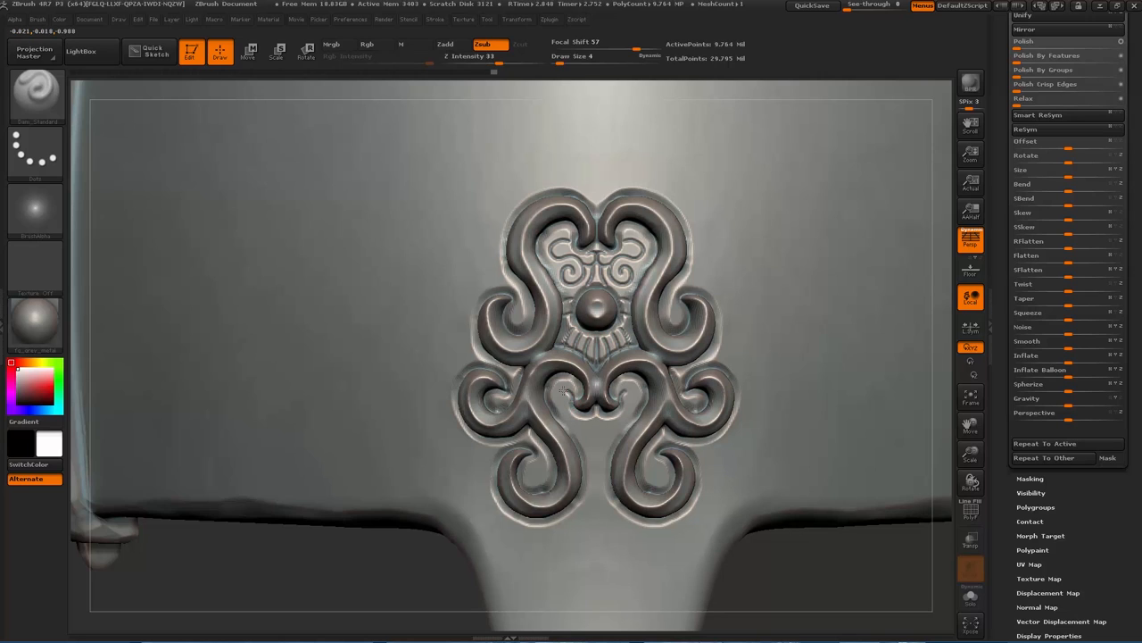
{"action": "left_click", "coordinate": [567, 406]}
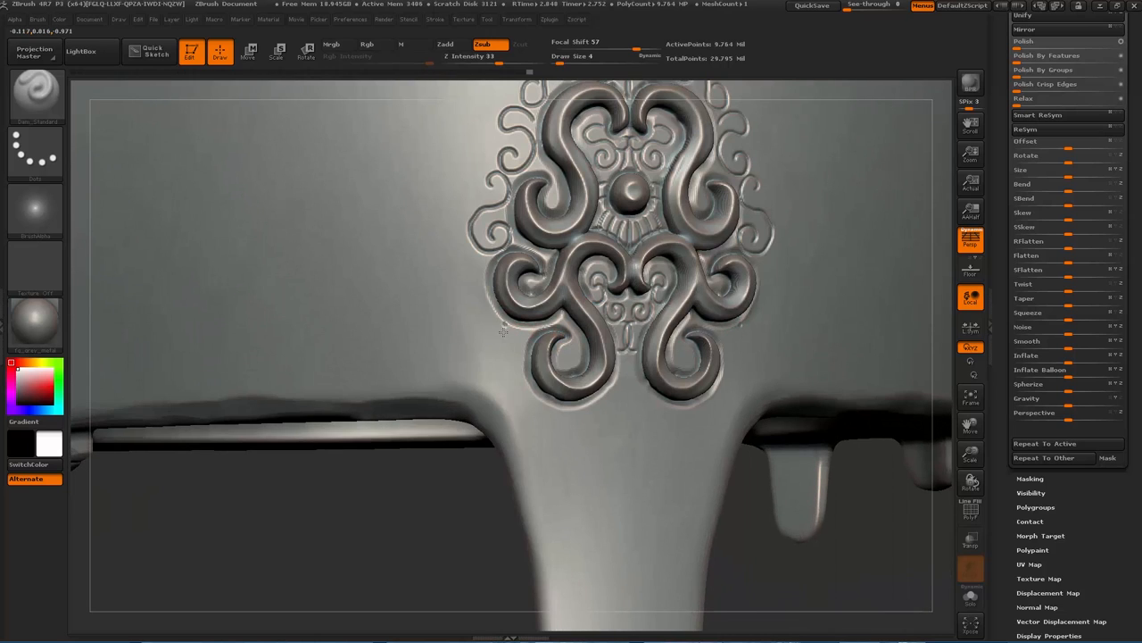
{"action": "left_click_drag", "start_coordinate": [504, 339], "coordinate": [517, 357]}
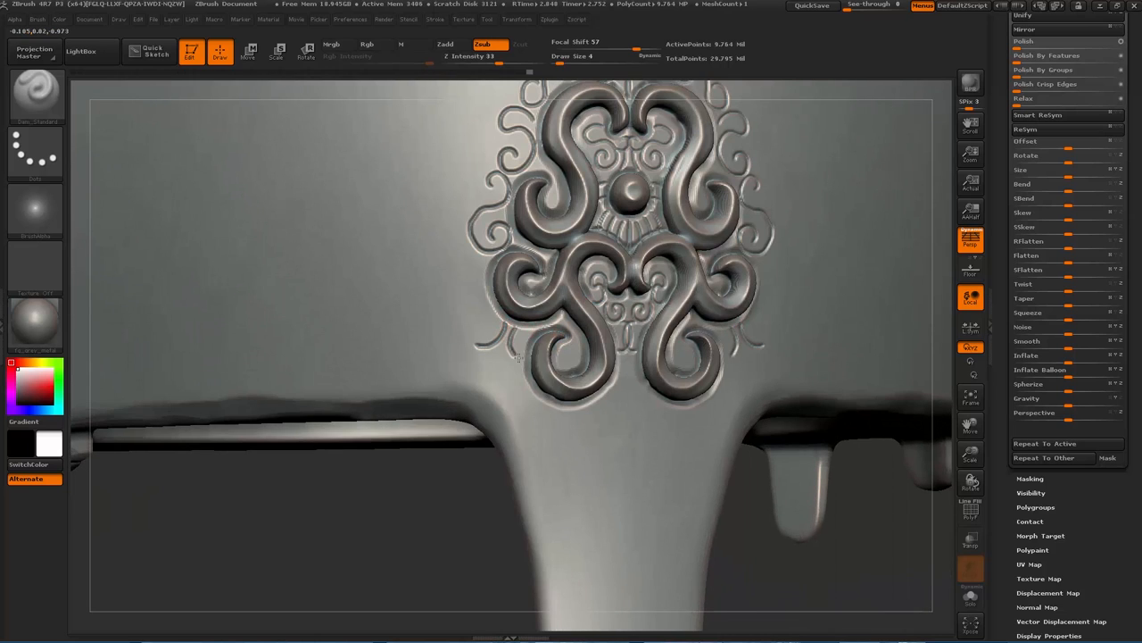